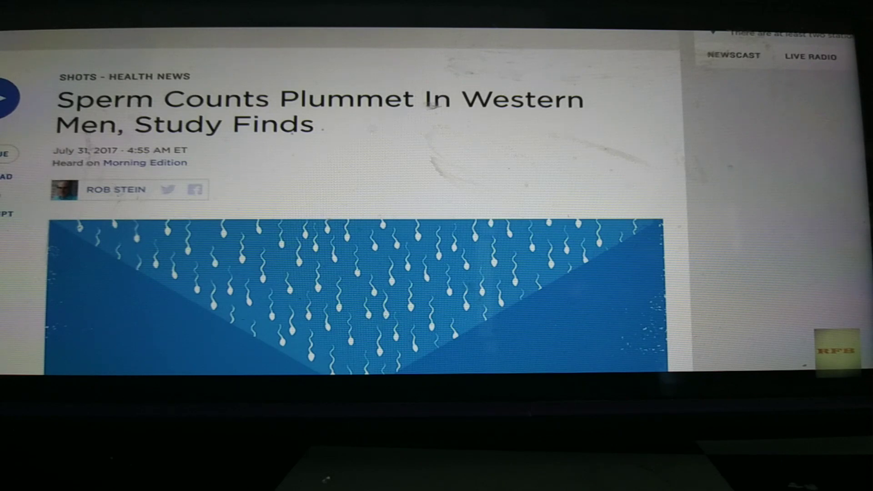
pyautogui.scroll(-3)
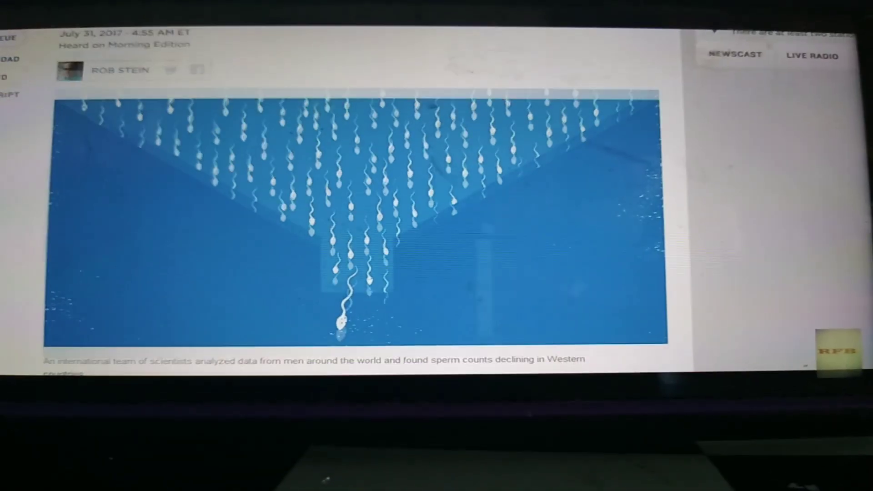
pyautogui.scroll(3)
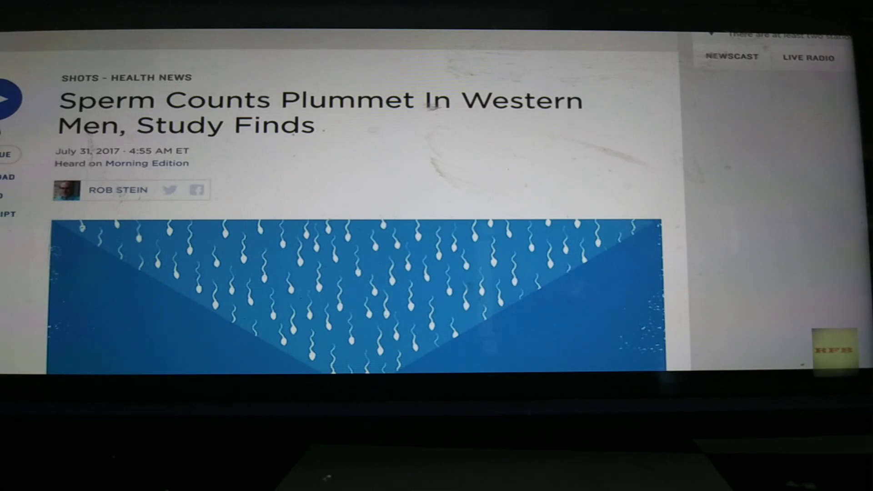
pyautogui.scroll(-3)
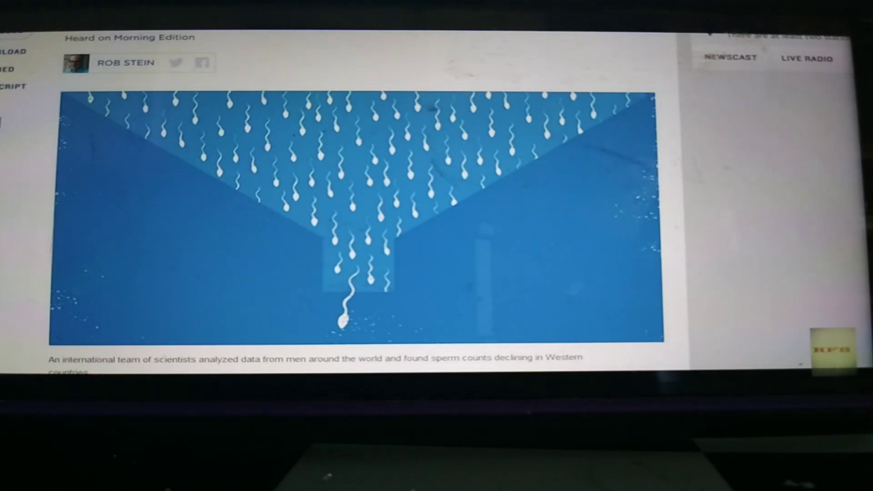
pyautogui.scroll(-3)
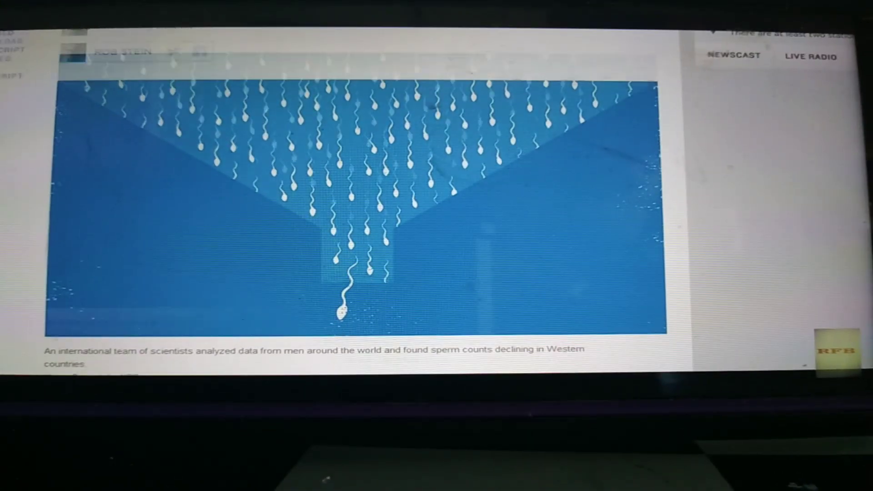
pyautogui.scroll(-3)
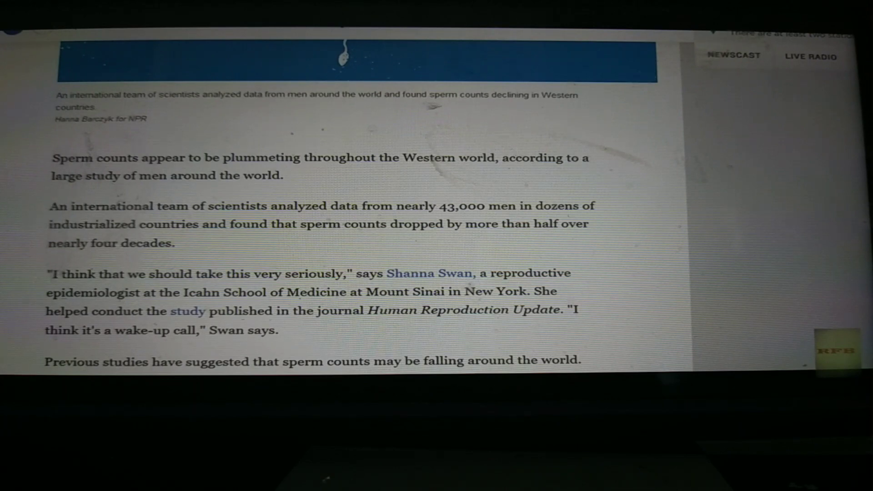
pyautogui.scroll(3)
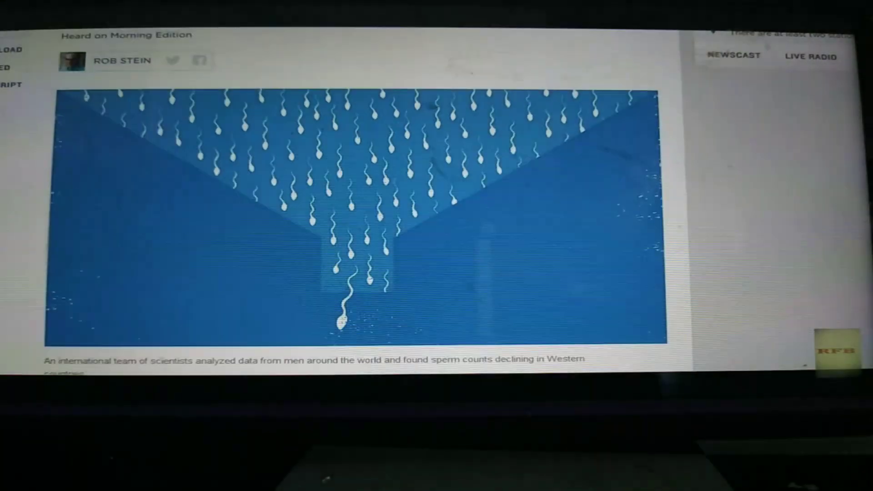